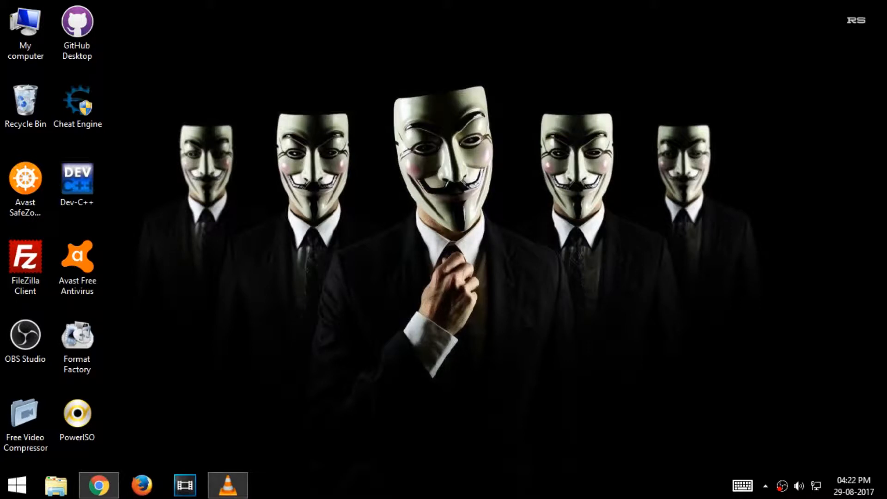
{"action": "mouse_move", "coordinate": [290, 383]}
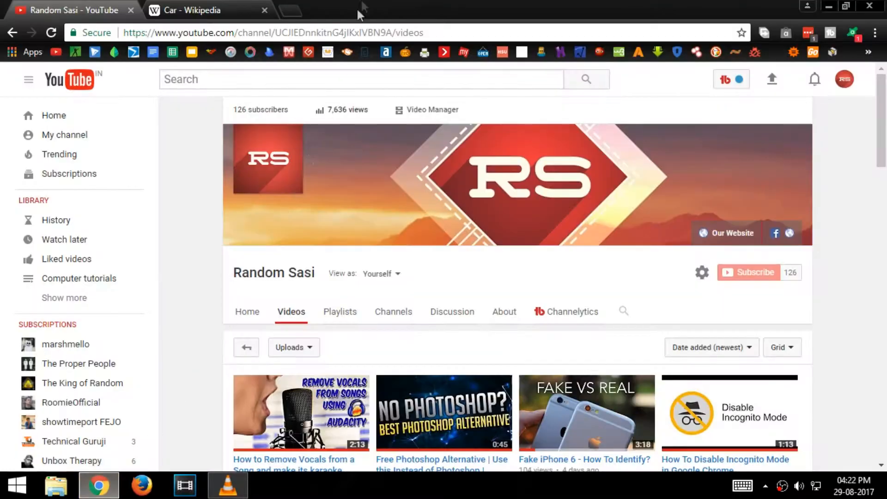
Step: Switch to the 'Car - Wikipedia' tab and open its print preview from the Chrome menu
{"action": "left_click", "coordinate": [193, 10]}
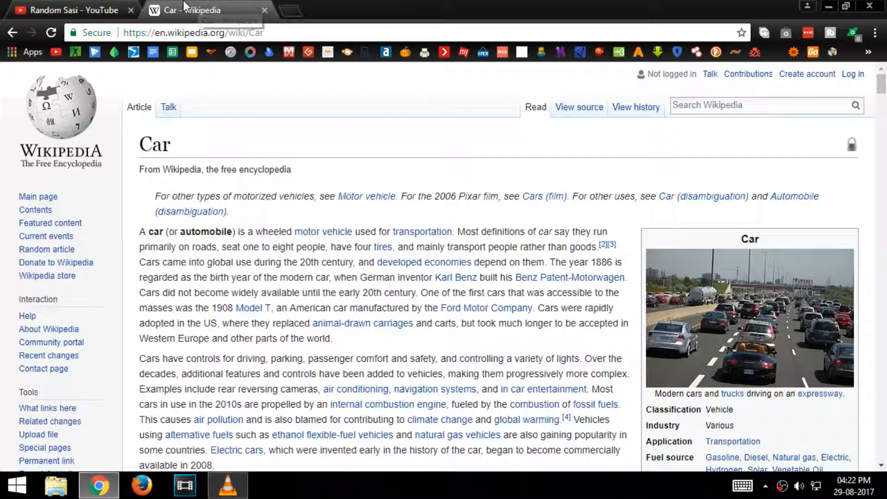
{"action": "mouse_move", "coordinate": [190, 24]}
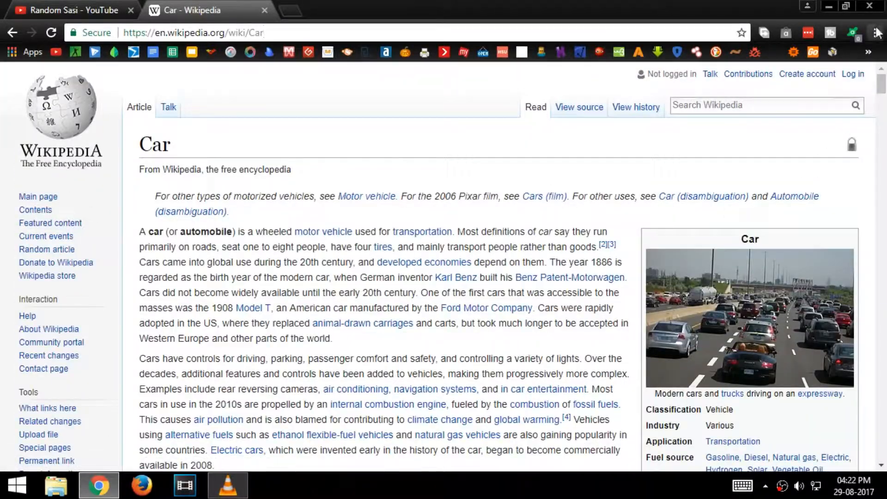
{"action": "left_click", "coordinate": [878, 31]}
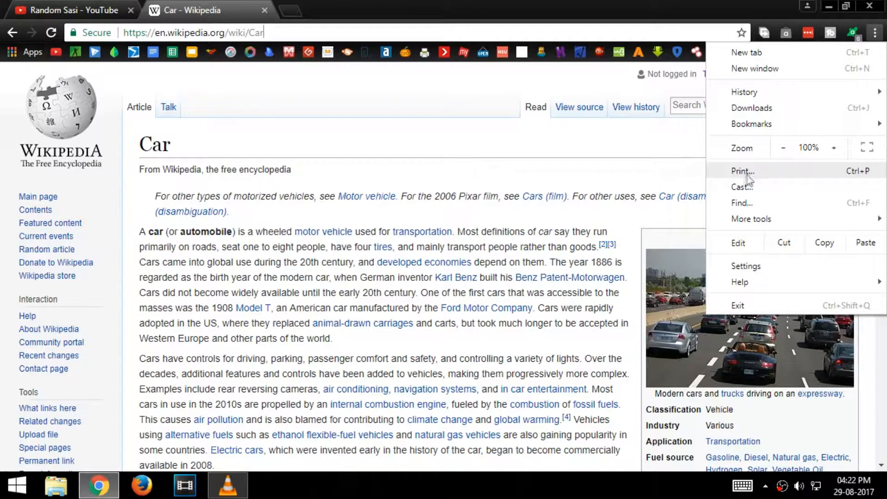
{"action": "left_click", "coordinate": [743, 171]}
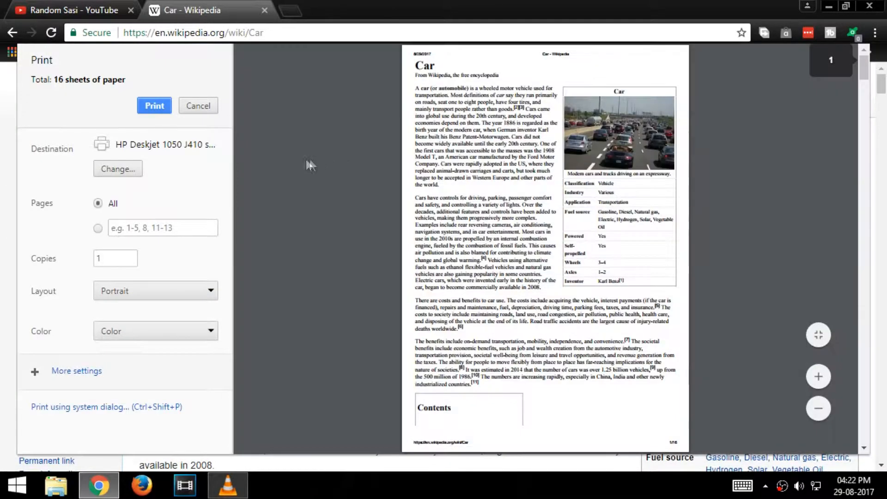
Step: Change the print destination to Save as PDF
{"action": "left_click", "coordinate": [117, 169]}
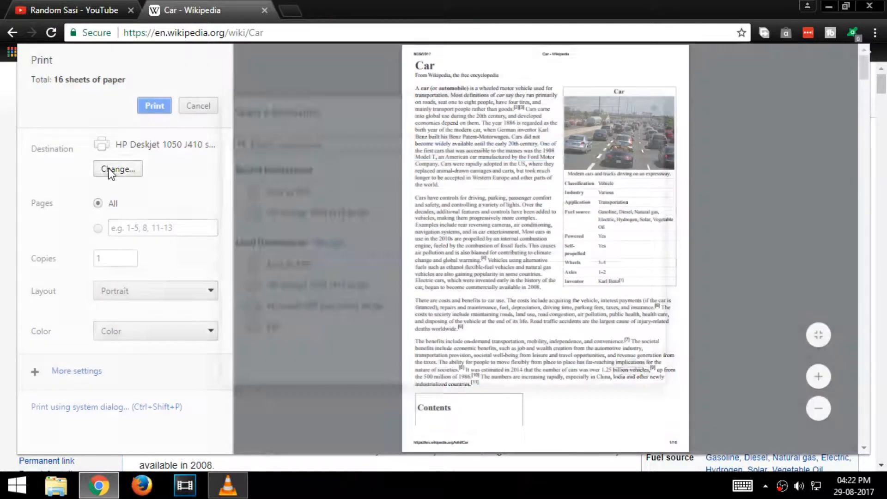
{"action": "left_click", "coordinate": [117, 168]}
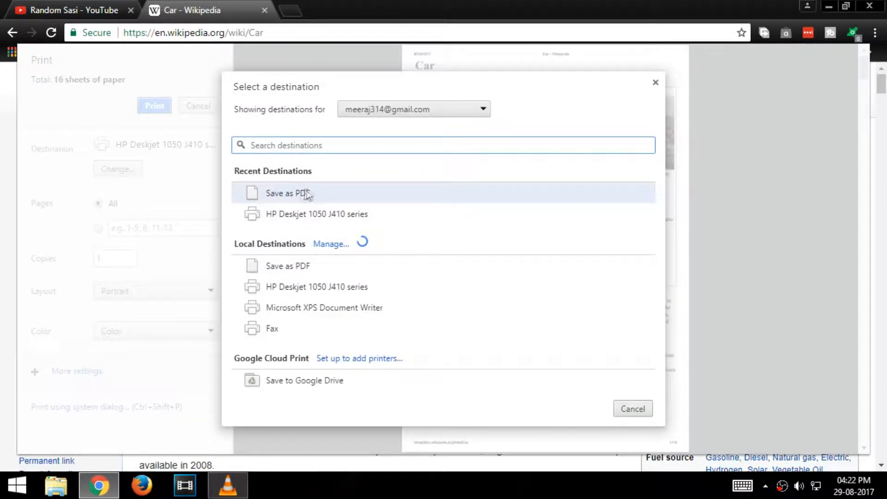
{"action": "left_click", "coordinate": [297, 193]}
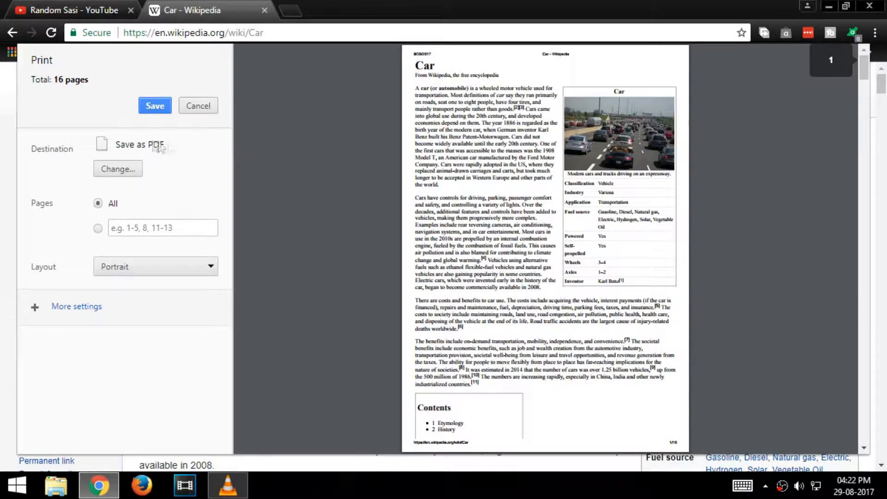
Step: Save the 16-page PDF to the Desktop under its default name and scroll through it in the viewer
{"action": "left_click", "coordinate": [155, 106]}
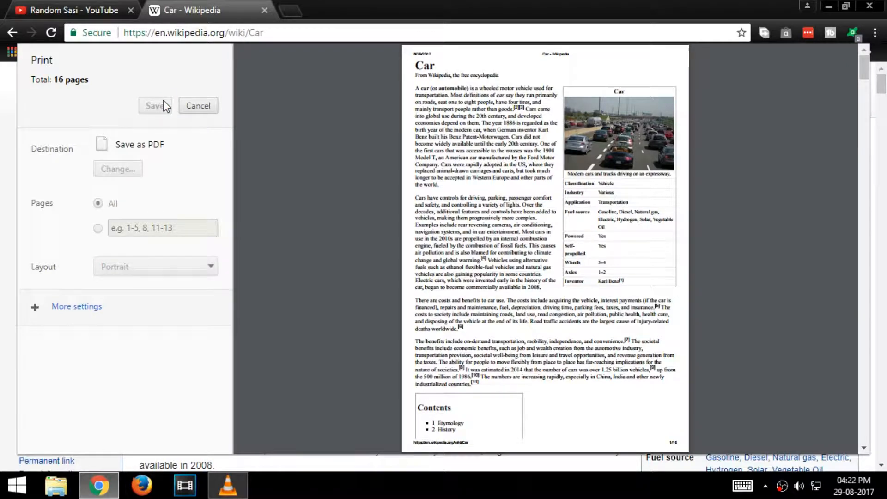
{"action": "left_click", "coordinate": [155, 105]}
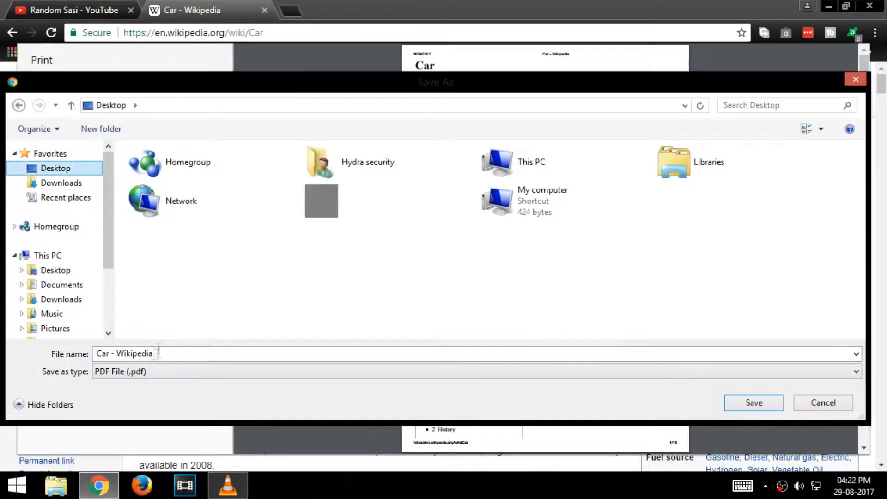
{"action": "left_click", "coordinate": [823, 402]}
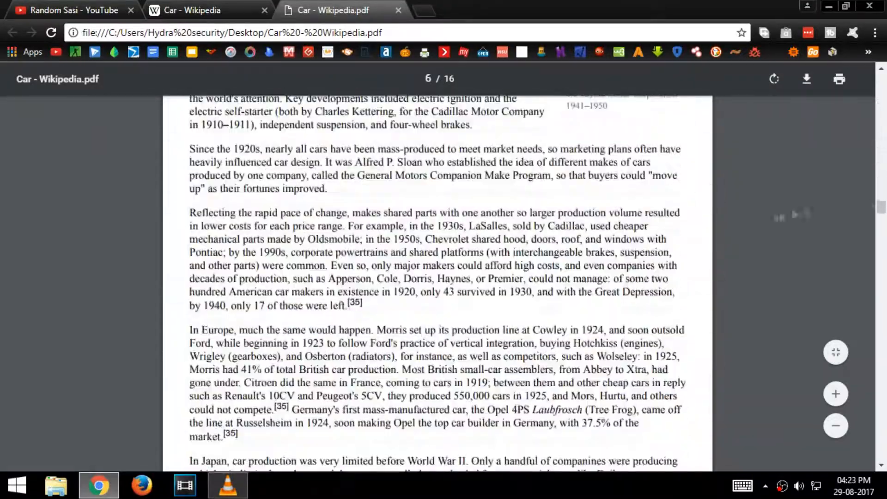
{"action": "scroll", "scroll_direction": "down", "scroll_amount": 3}
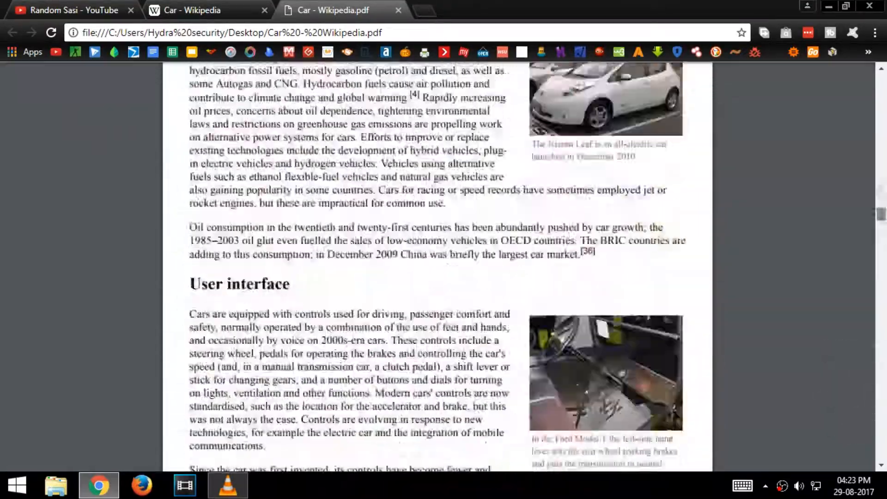